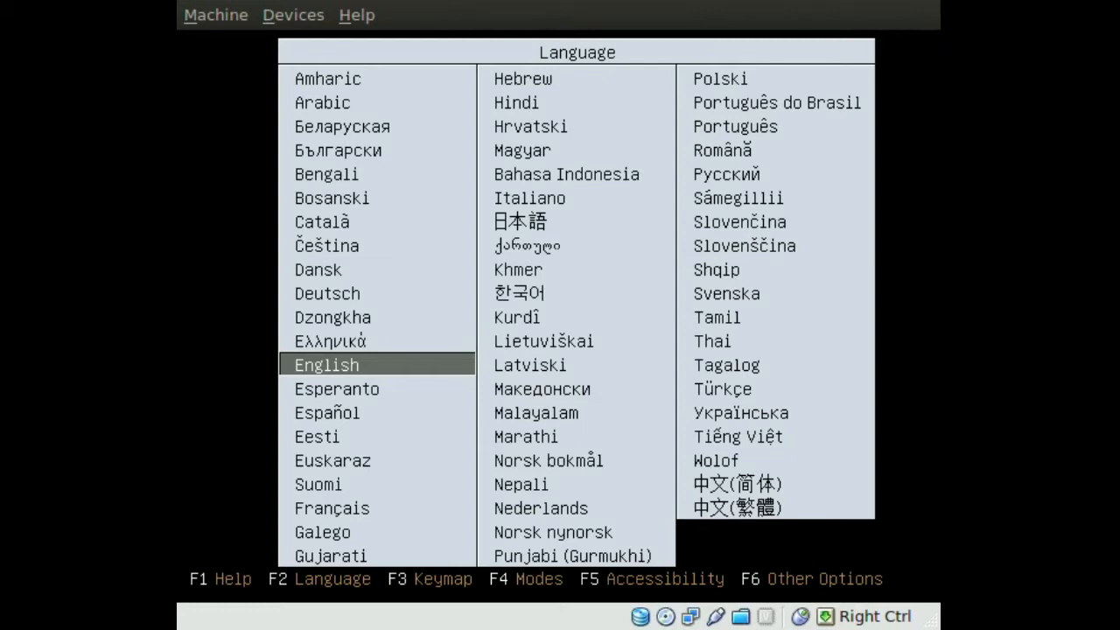
# - Pick English as the installer language and start Install Ubuntu
pyautogui.click(327, 365)
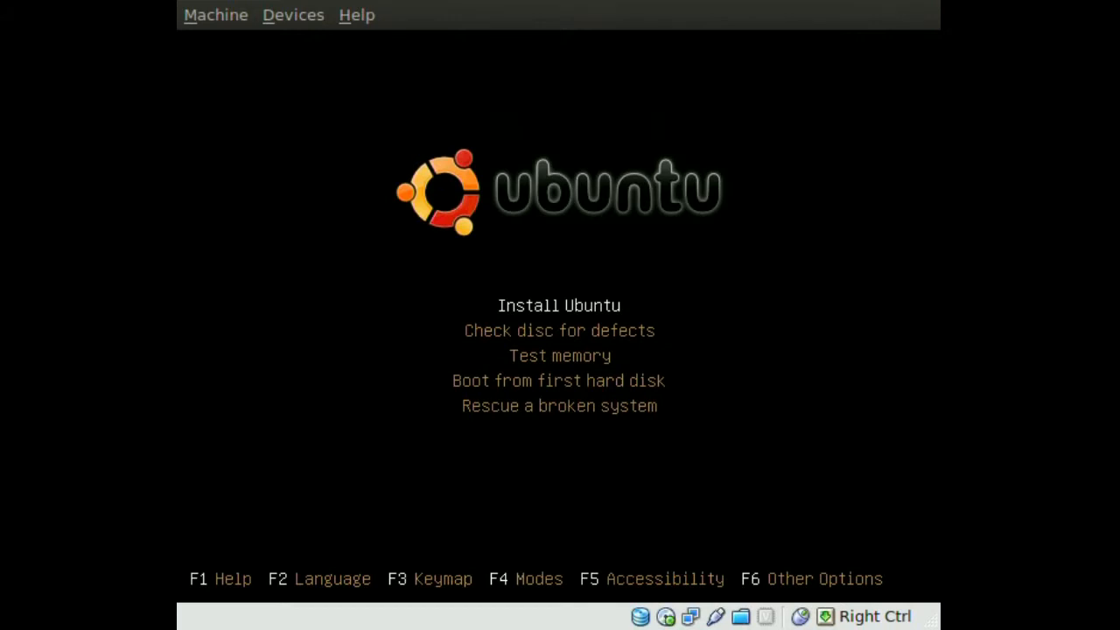
pyautogui.press('Return')
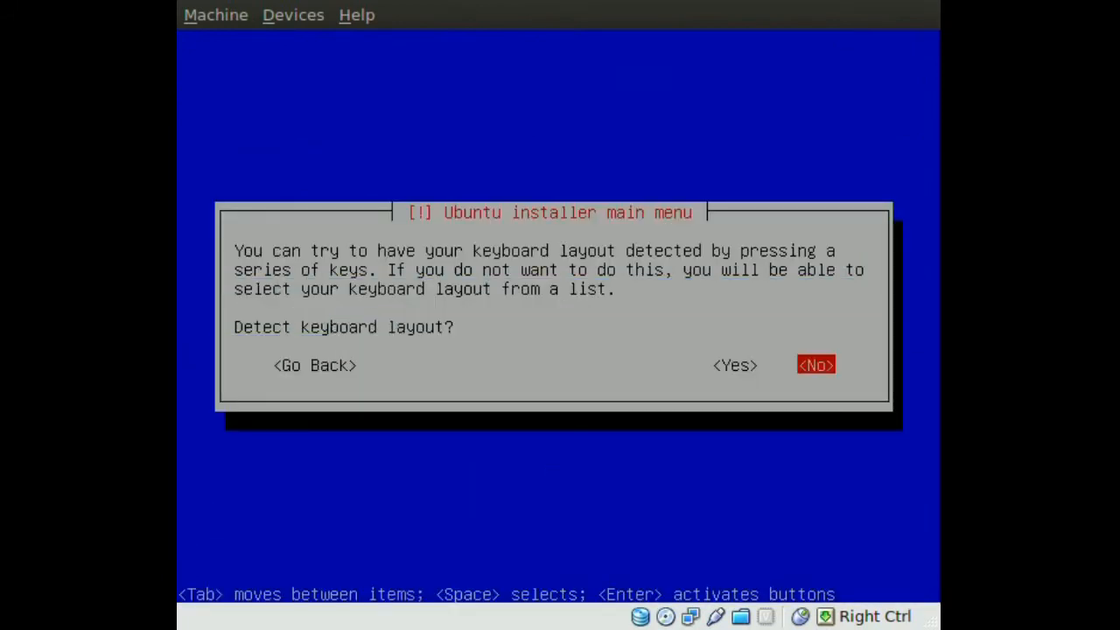
# - Skip keyboard detection and choose the USA keyboard layout
pyautogui.click(814, 365)
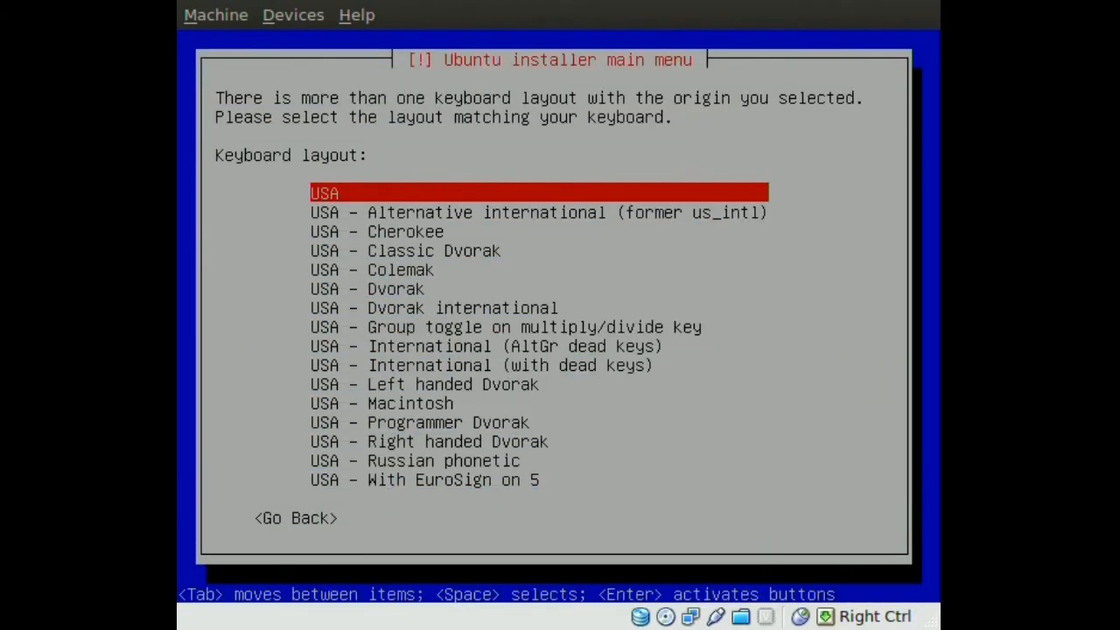
pyautogui.press('Return')
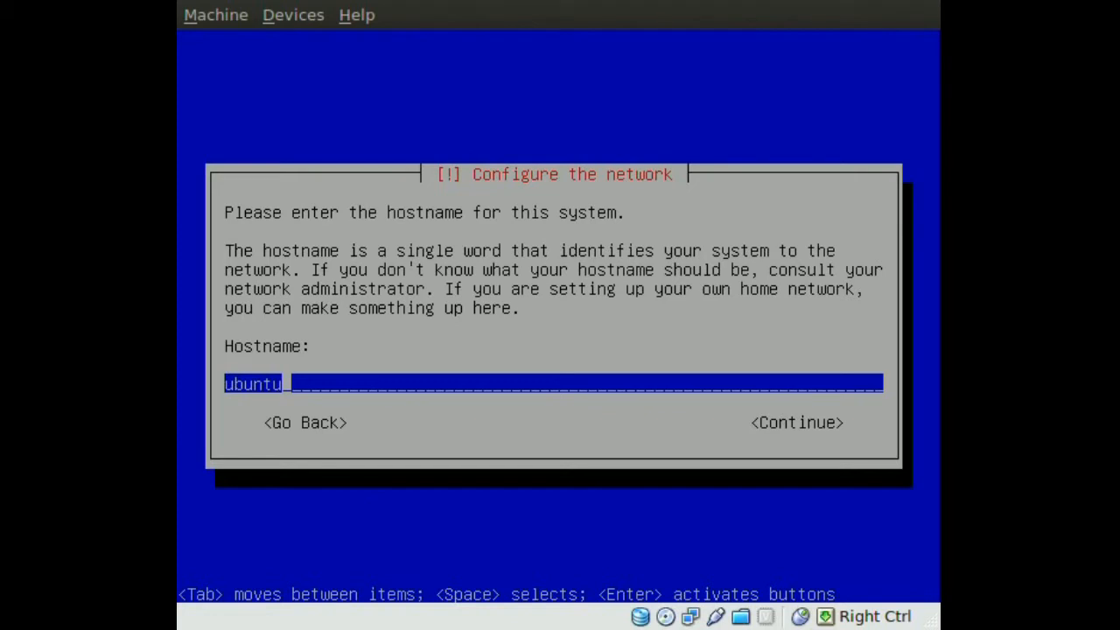
# - Continue with the default hostname 'ubuntu'
pyautogui.click(795, 422)
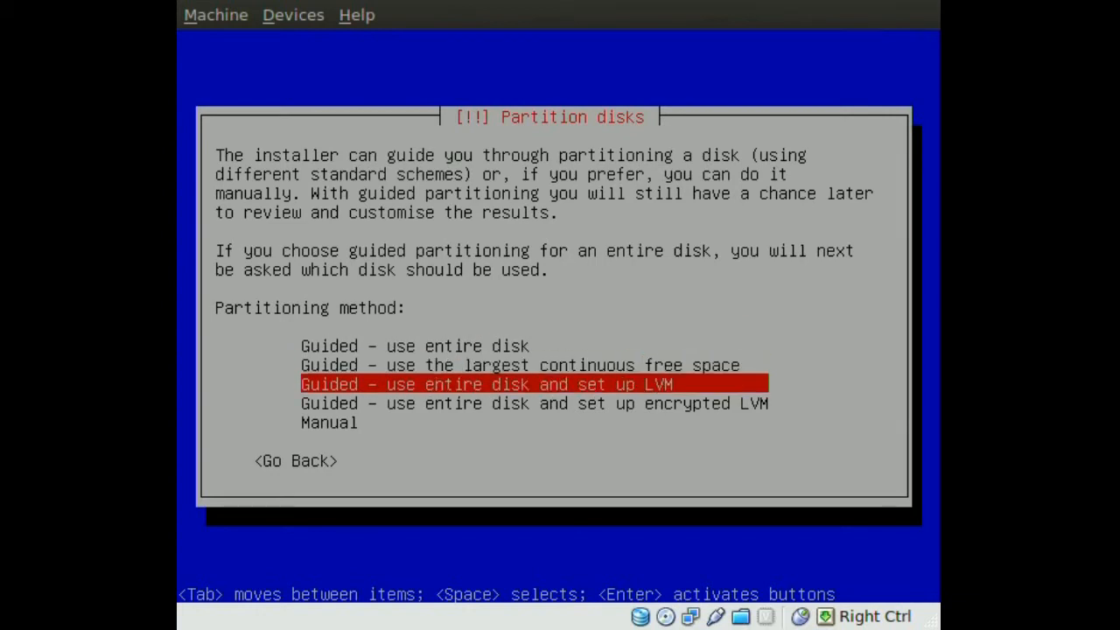
# - Choose manual partitioning and create a new partition in sda's free space
pyautogui.press('Down')
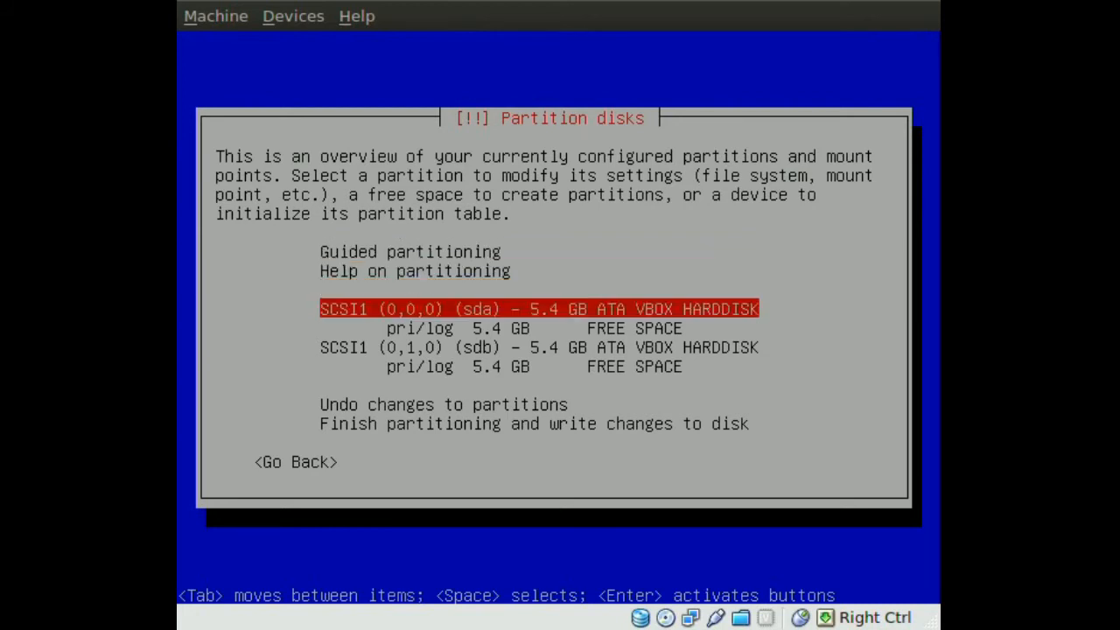
pyautogui.press('Down')
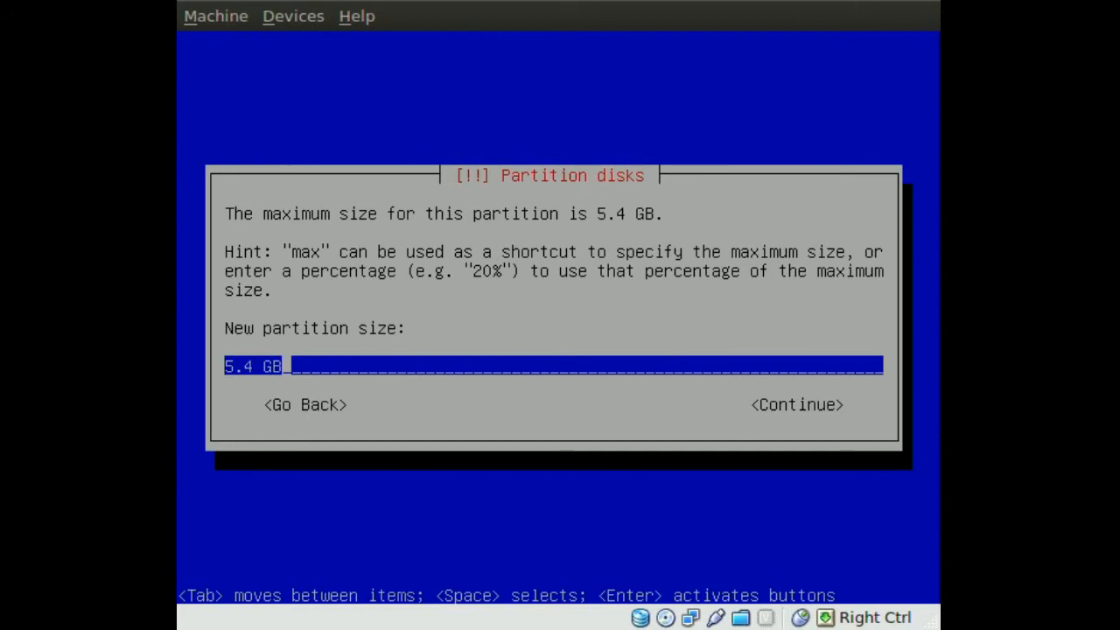
# - Make a 4 GB primary partition on sda used as a RAID physical volume
pyautogui.write('4 GB')
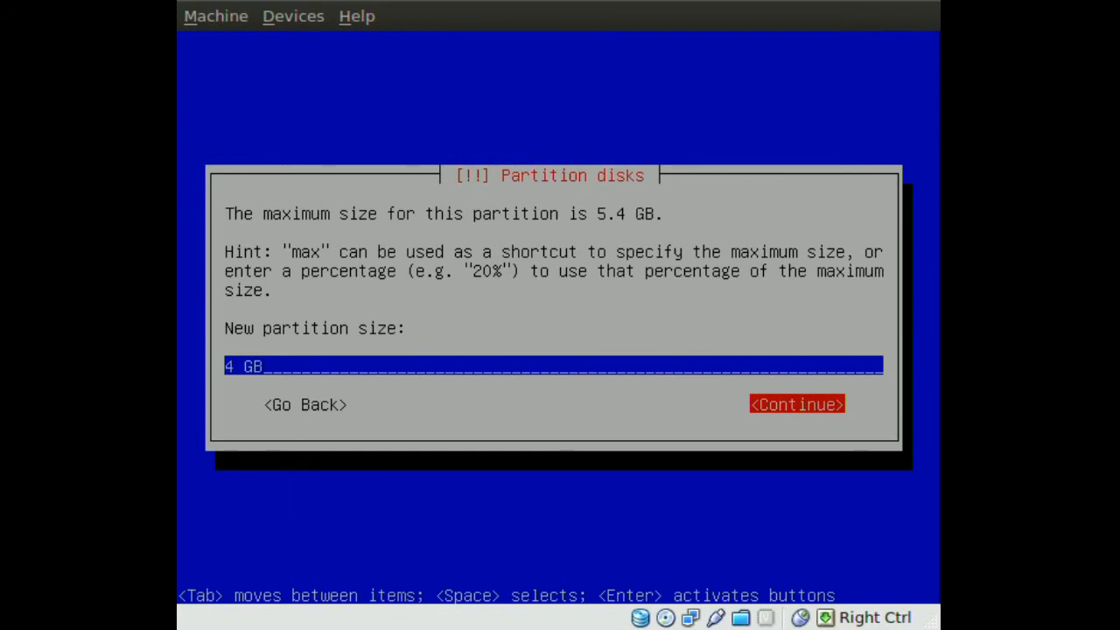
pyautogui.click(795, 404)
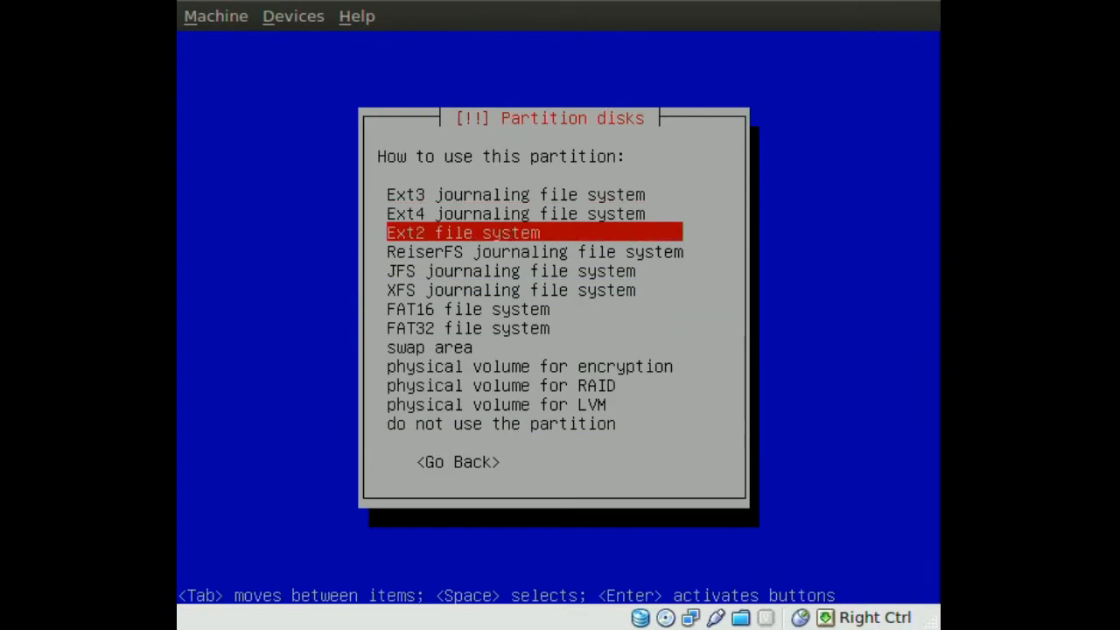
pyautogui.press('Down')
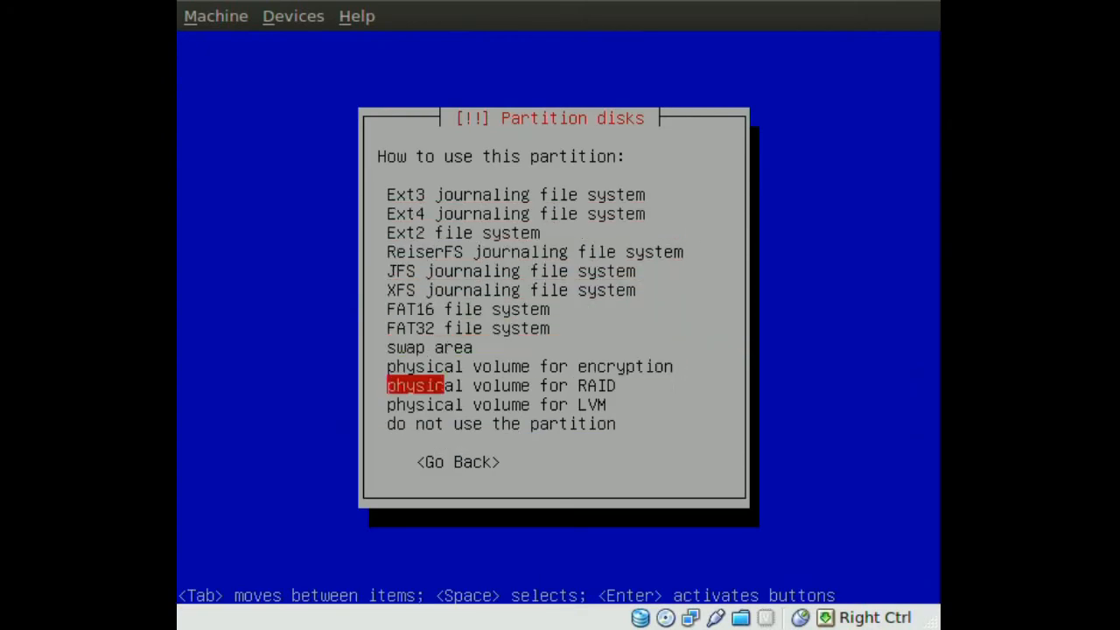
pyautogui.click(501, 385)
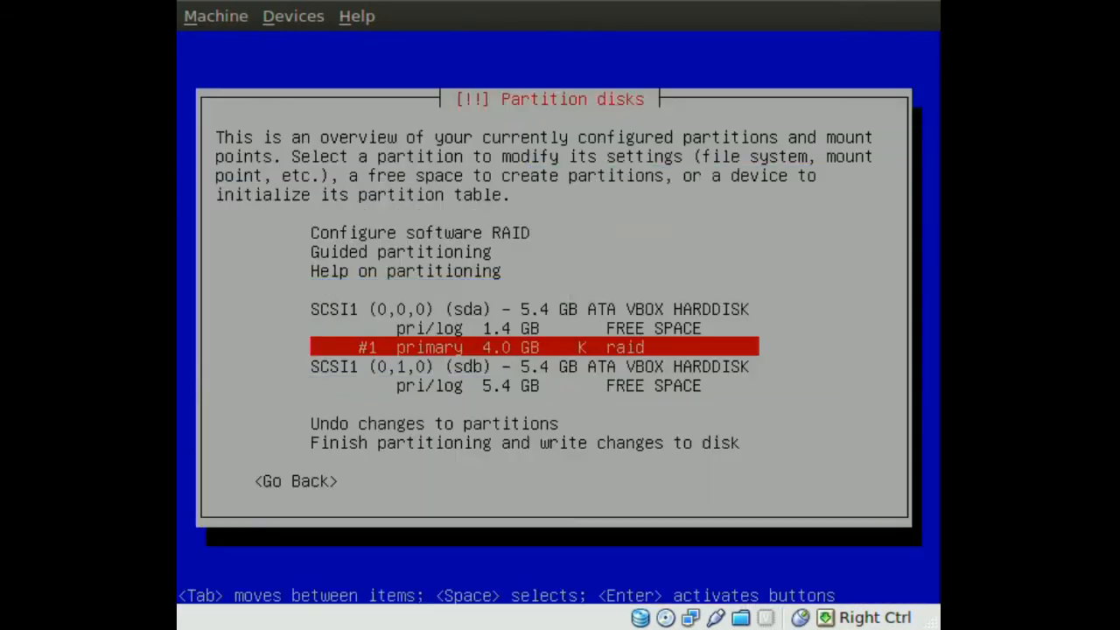
# - Make a matching 4 GB primary RAID physical volume partition on sdb
pyautogui.press('Down')
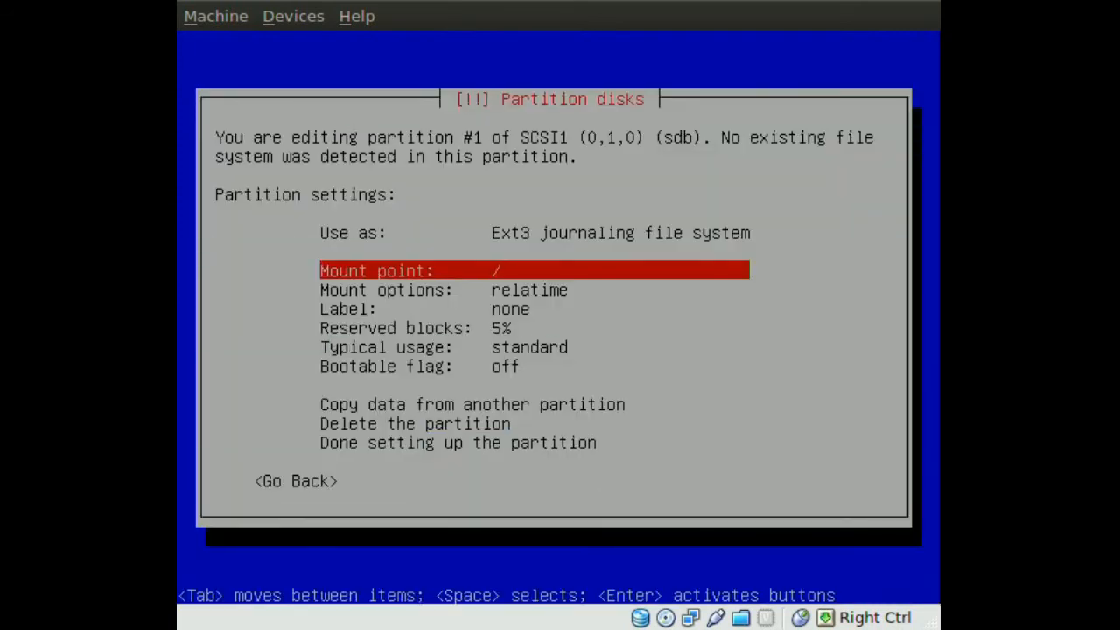
pyautogui.press('up')
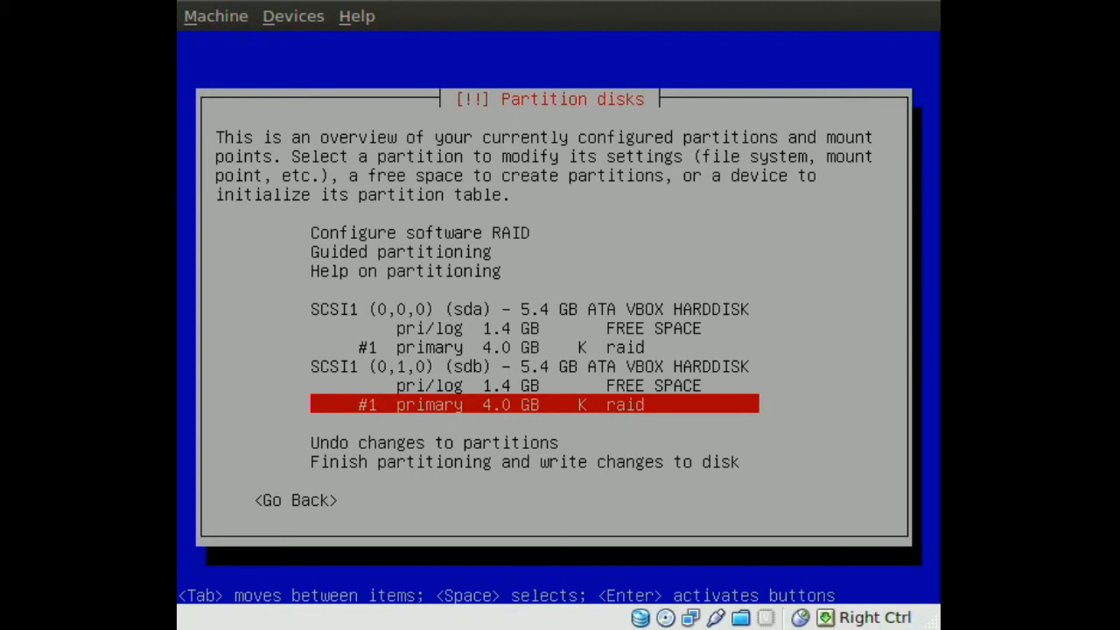
# - Choose Configure software RAID and reach the write-changes prompt
pyautogui.press('Up')
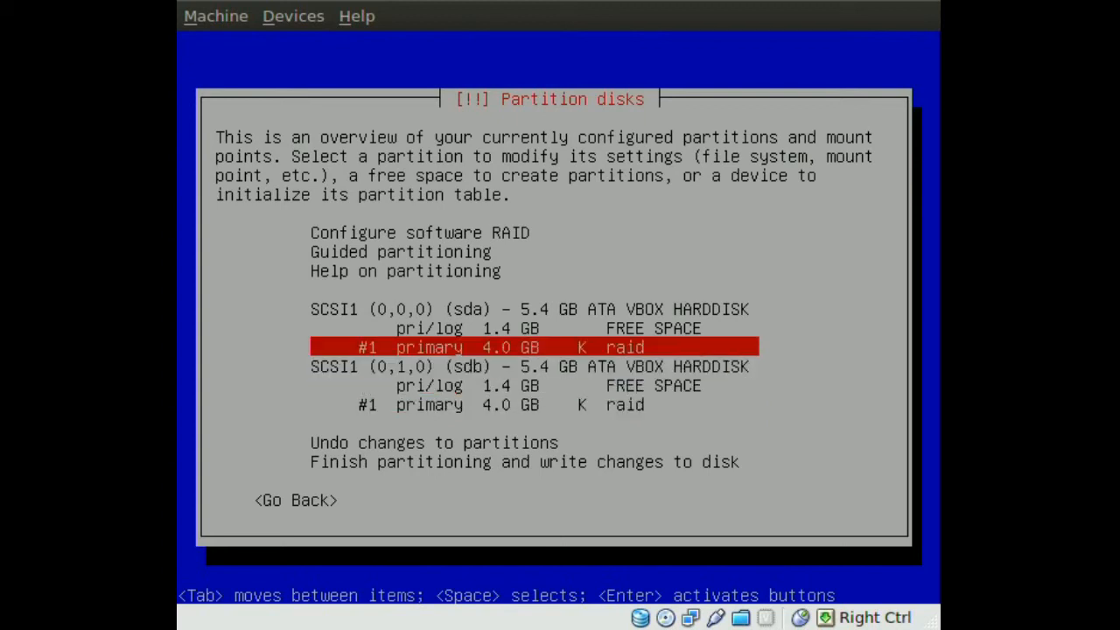
pyautogui.press('up')
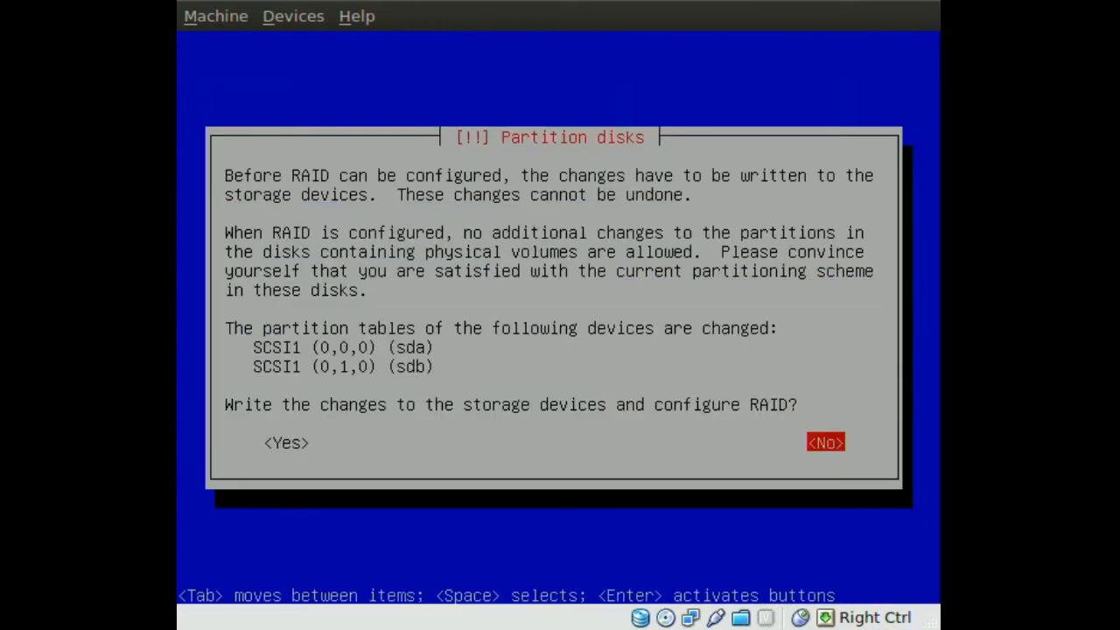
pyautogui.press('Tab')
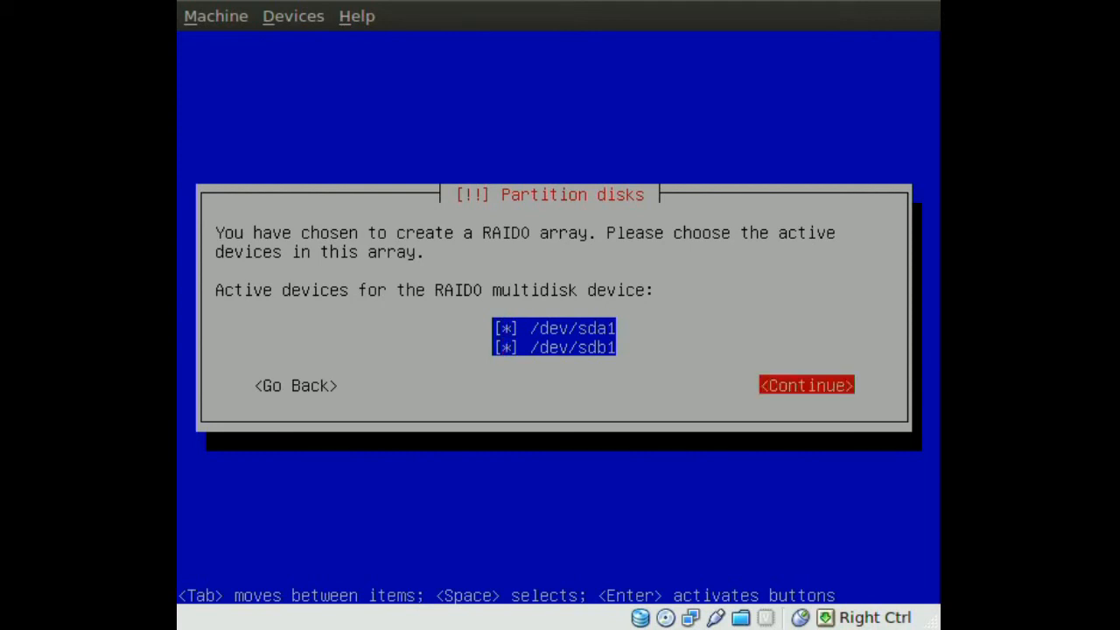
# - Build the RAID0 array from active devices /dev/sda1 and /dev/sdb1
pyautogui.click(805, 385)
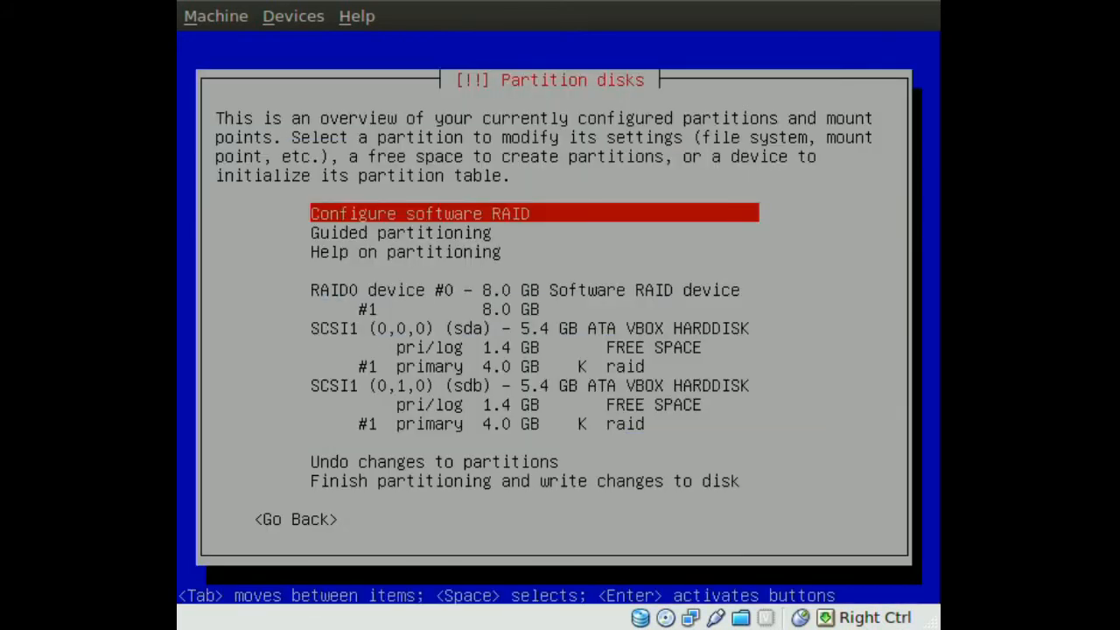
# - Open the settings for partition #1 of RAID0 device #0
pyautogui.press('Down')
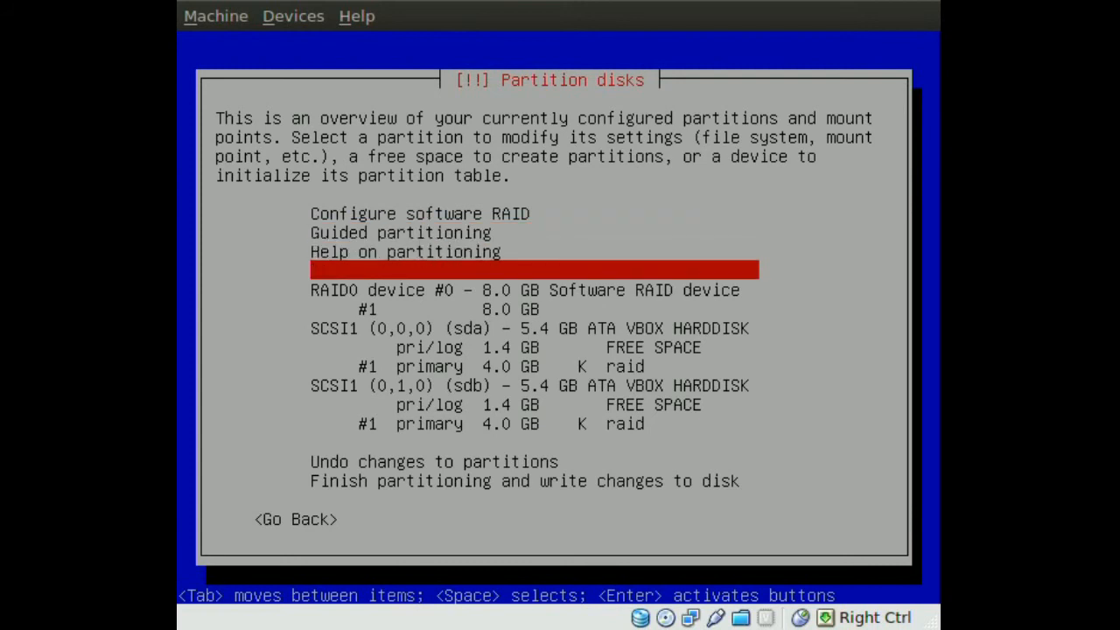
pyautogui.press('Down')
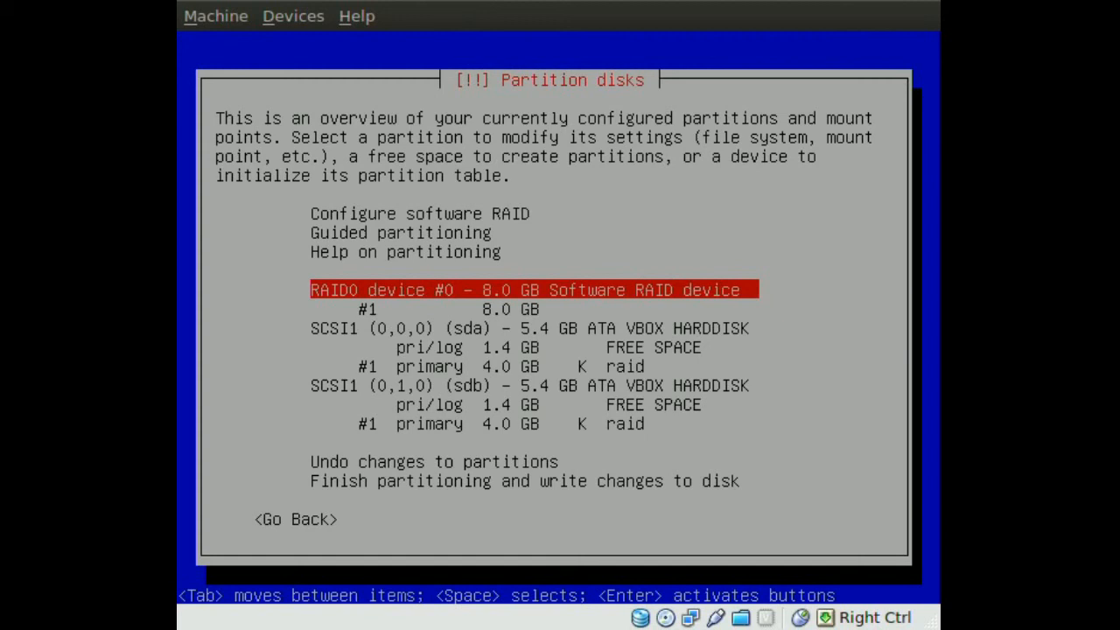
pyautogui.press('Down')
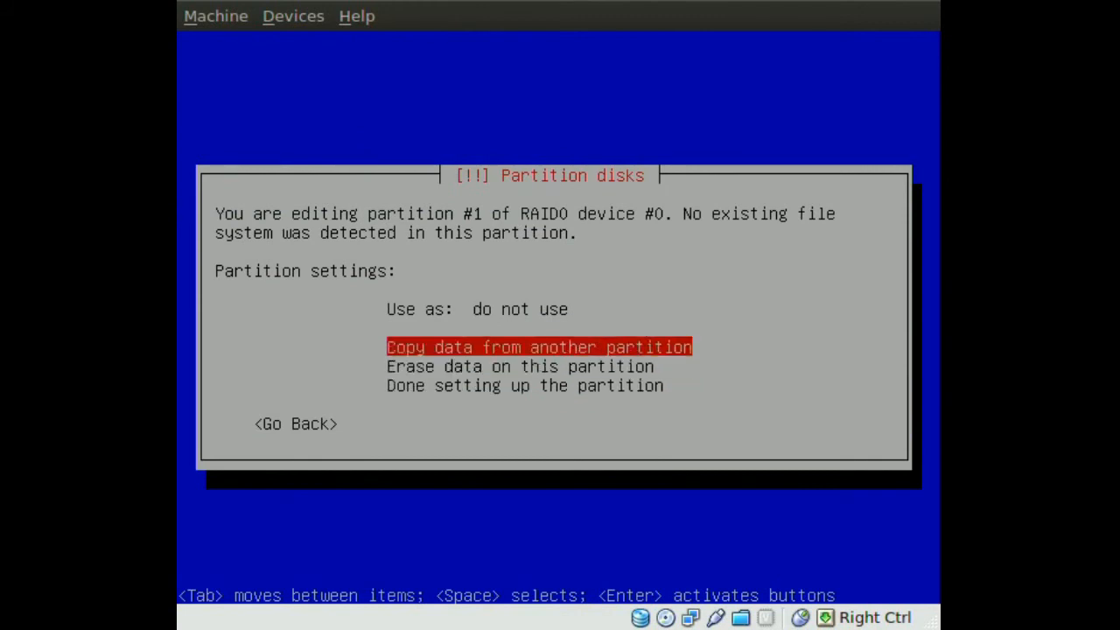
# - Set the 8.0 GB RAID0 partition to ext4 mounted at /, then finish
pyautogui.press('Up')
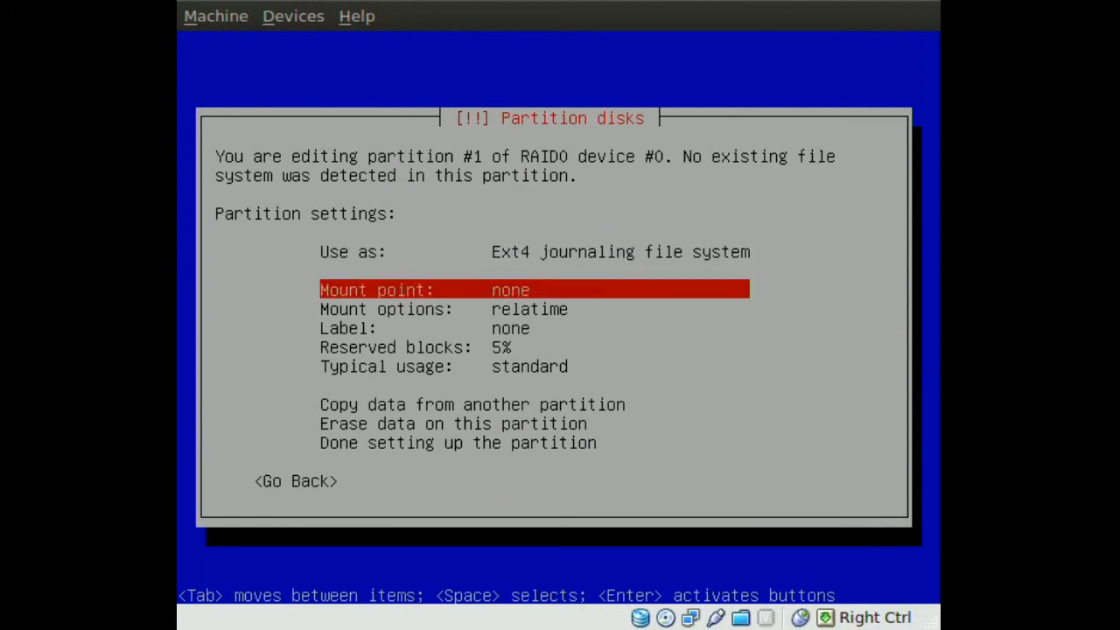
pyautogui.click(510, 290)
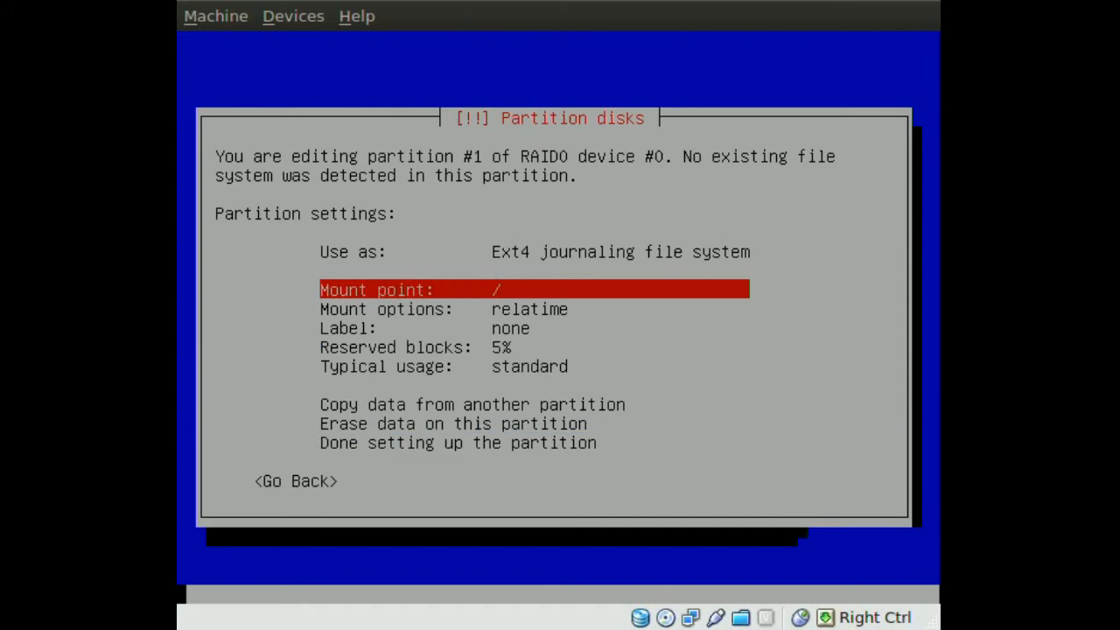
pyautogui.press('Down')
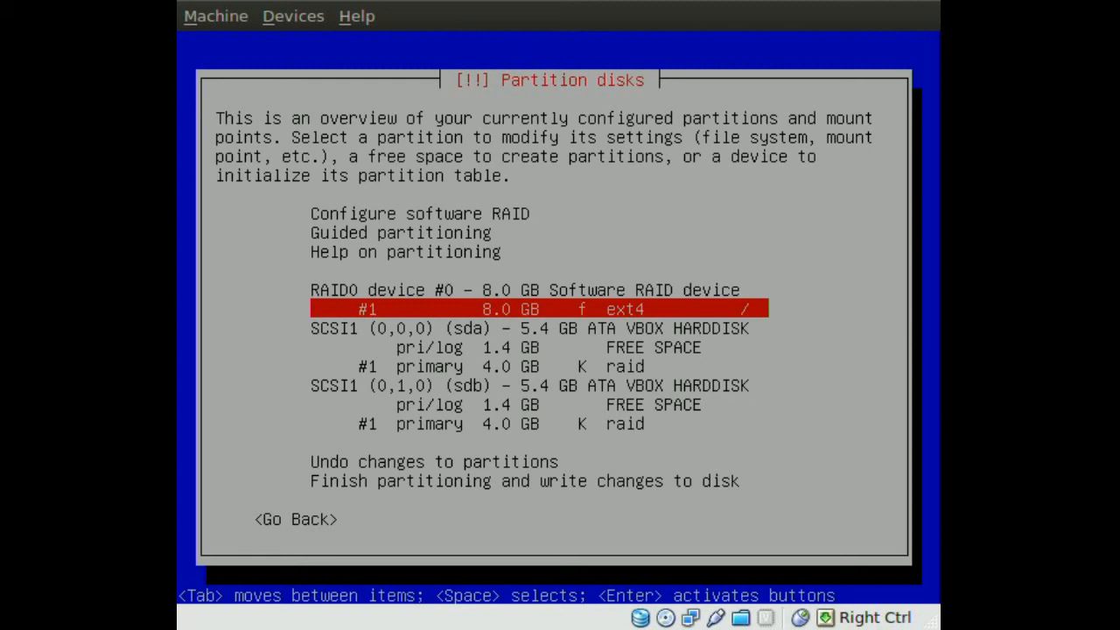
# - Create a new 400 MB partition in sda's free space
pyautogui.press('Down')
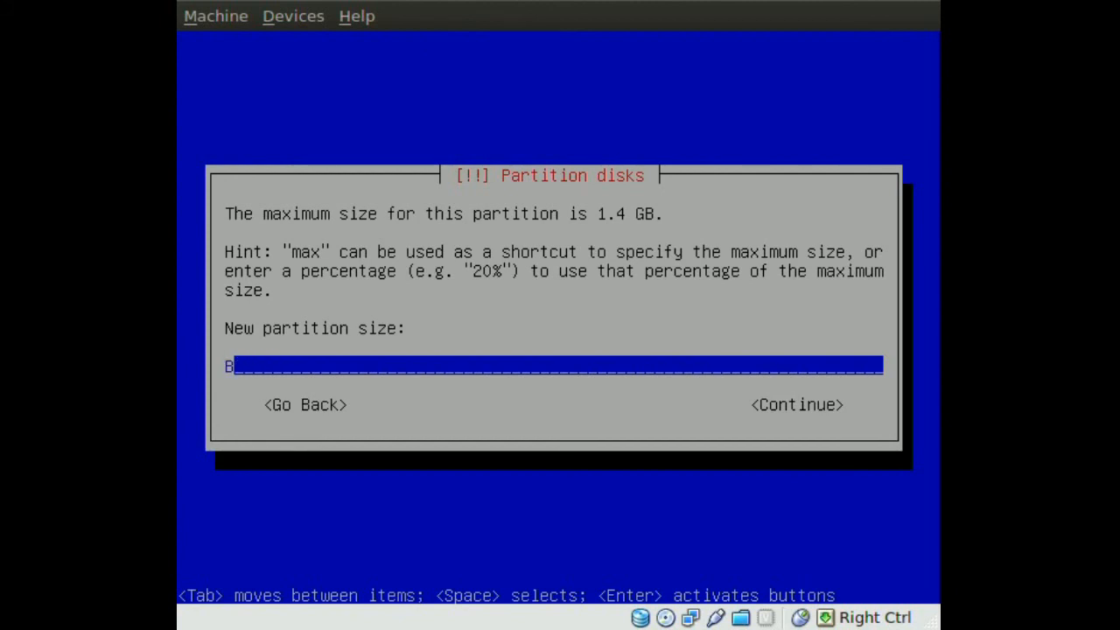
pyautogui.press('BackSpace')
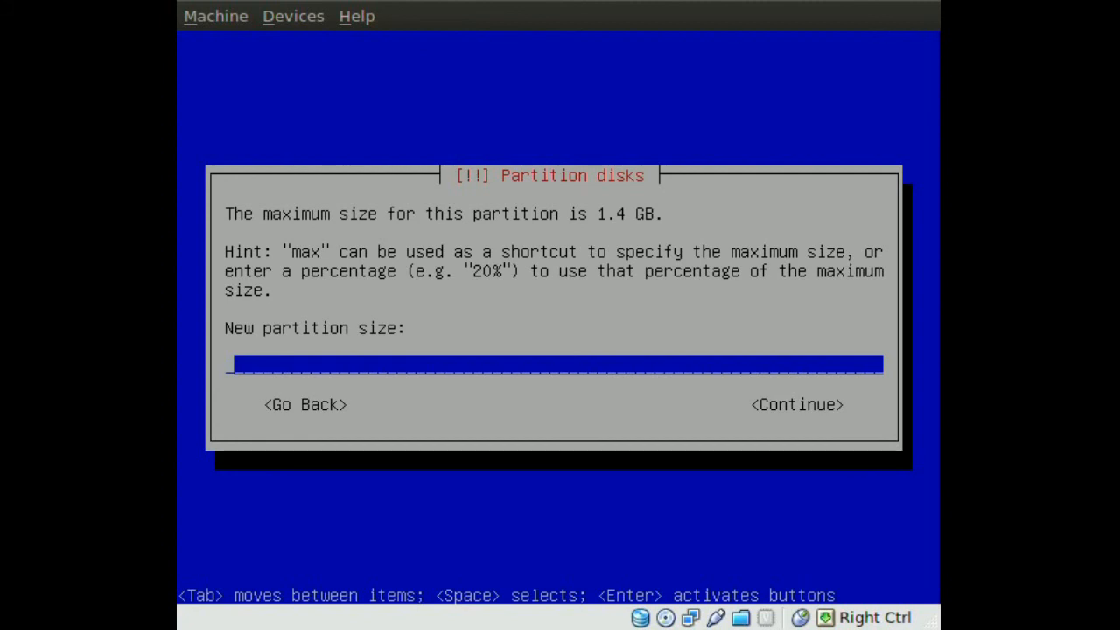
pyautogui.write('400')
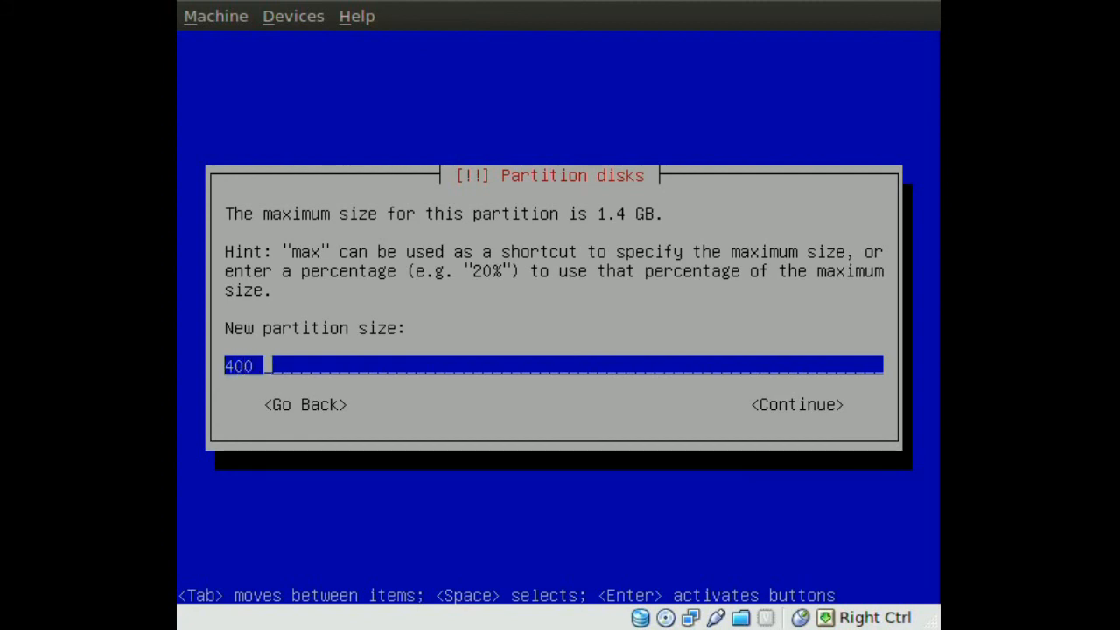
pyautogui.write('mb')
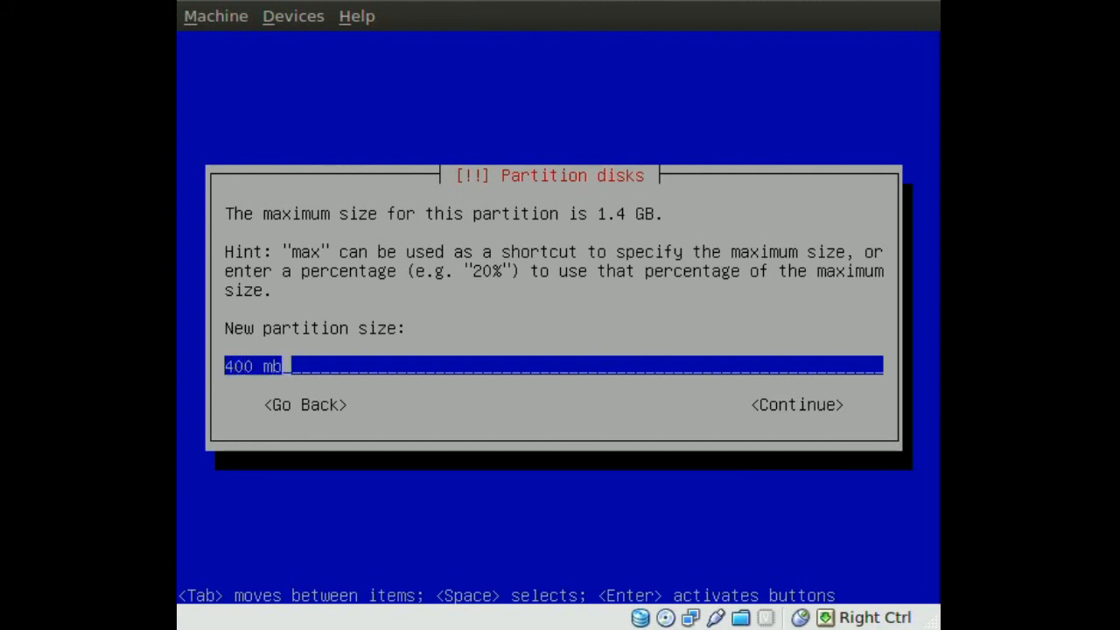
pyautogui.click(796, 404)
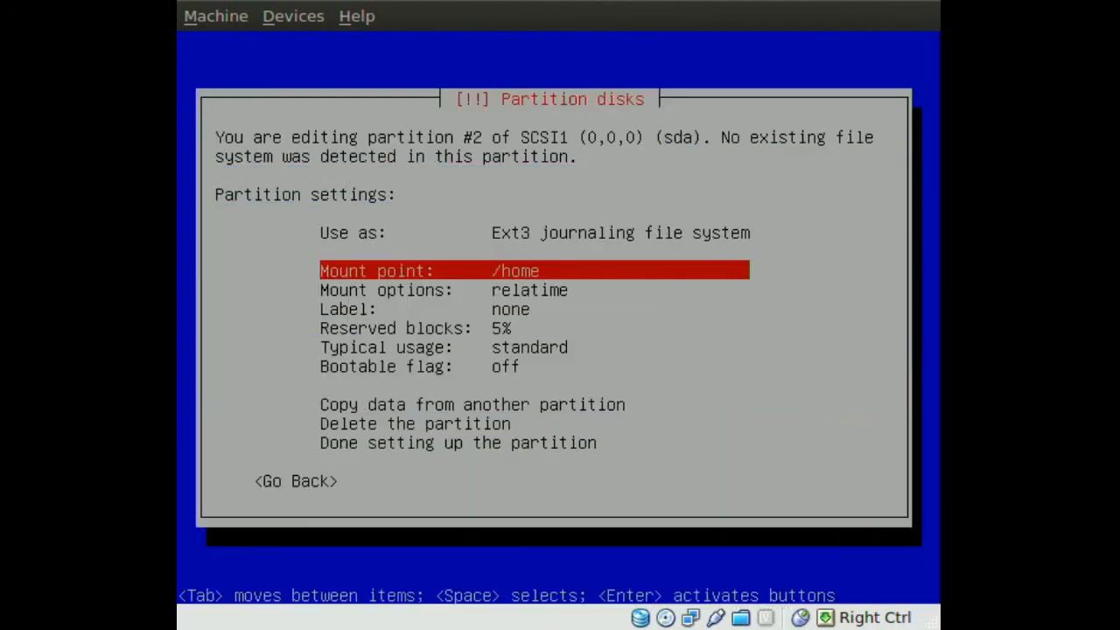
# - Start a new partition in the next disk's free space (1.4 GB maximum)
pyautogui.press('Up')
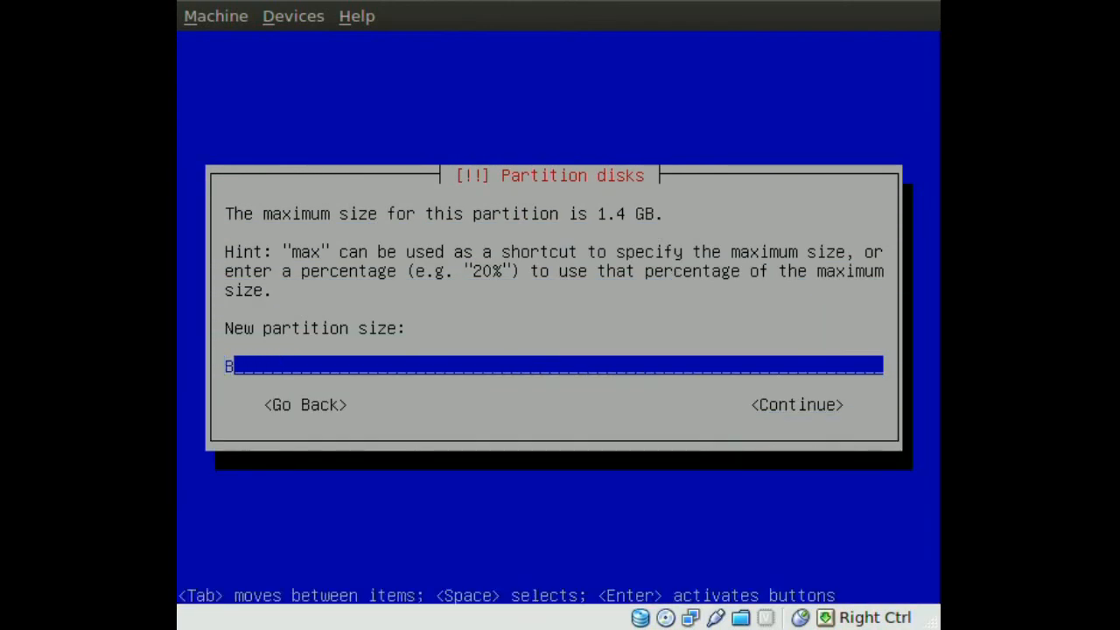
# - Replace the default partition size with 400
pyautogui.press('BackSpace')
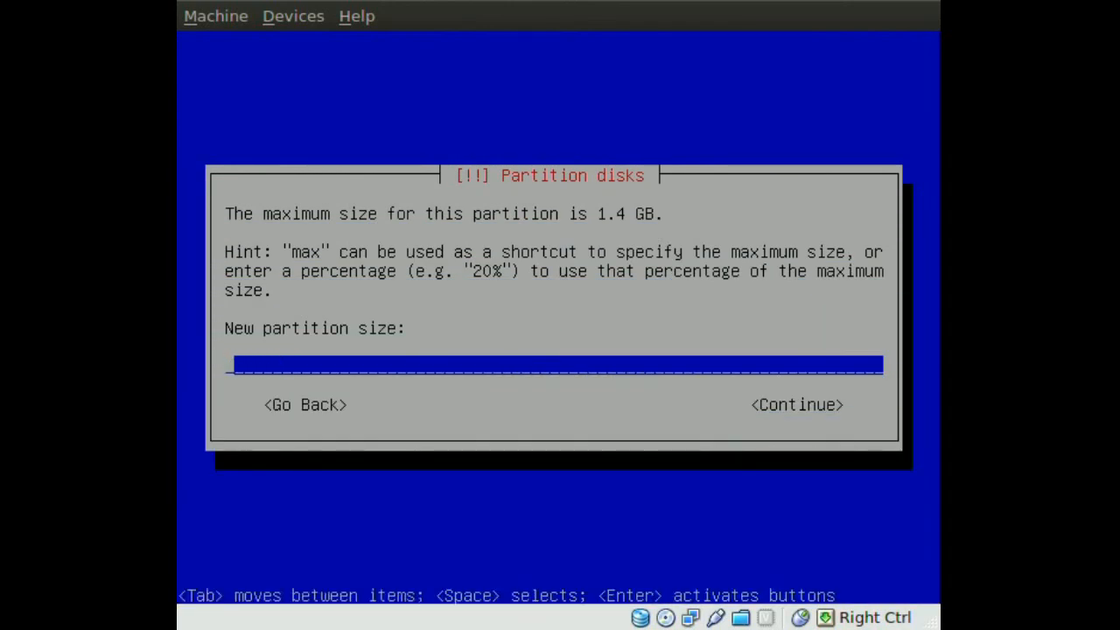
pyautogui.write('400')
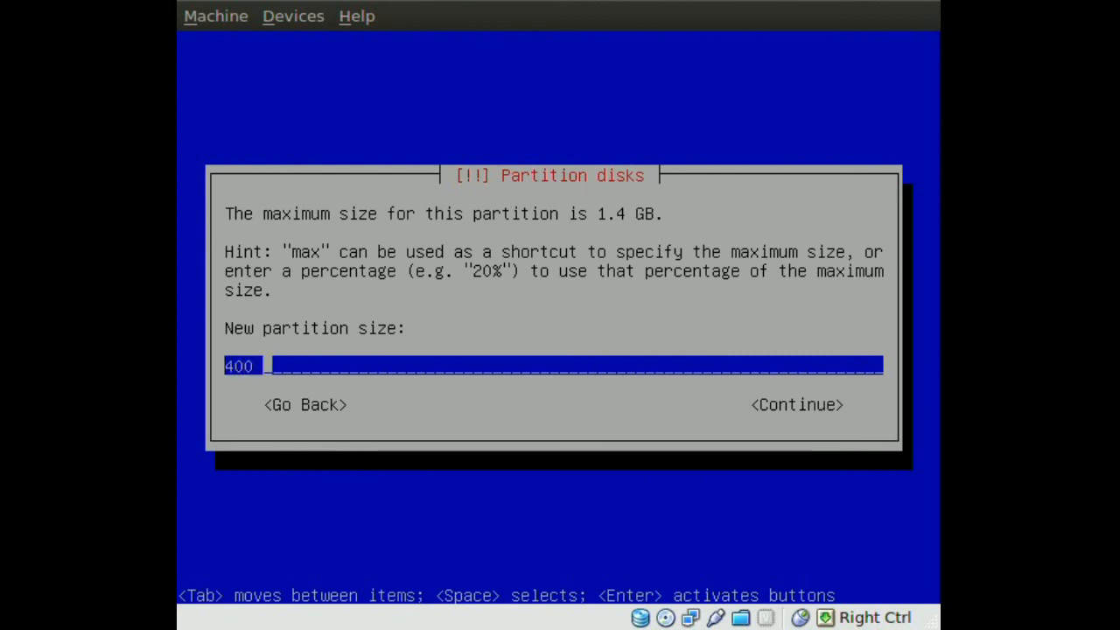